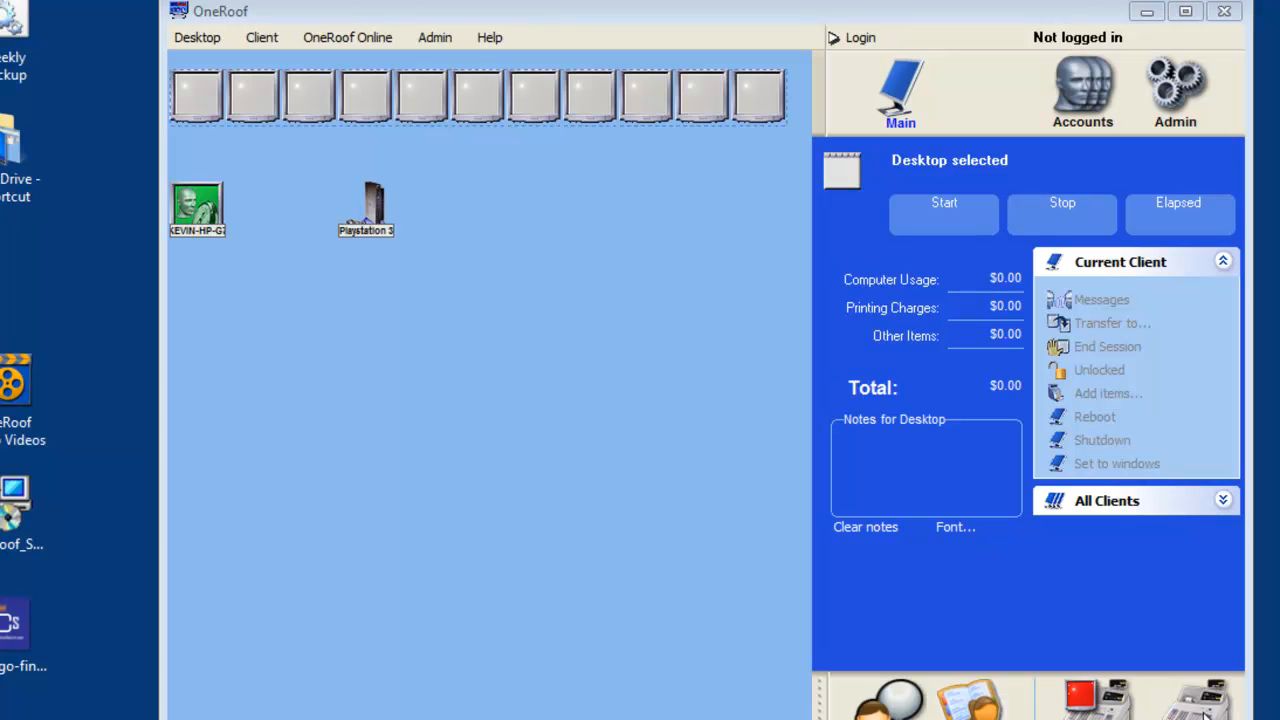
- Log in with the first saved account as username and enter its password
left_click(860, 37)
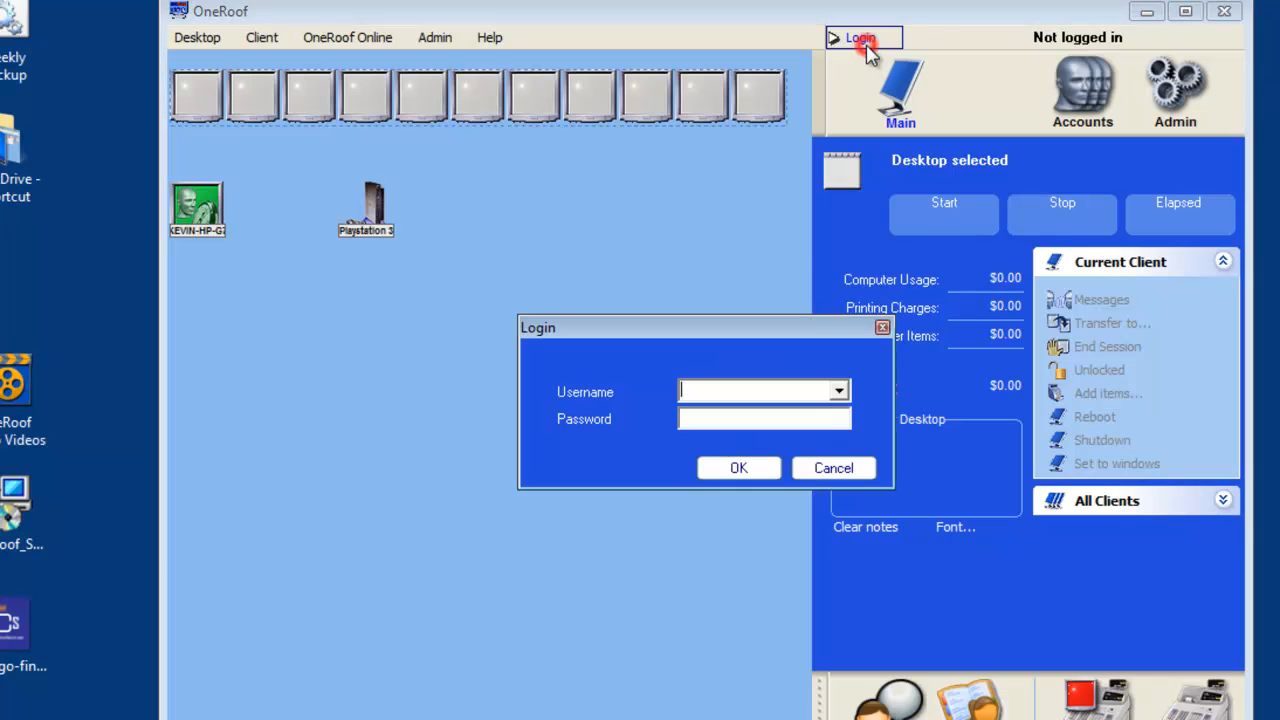
left_click(838, 391)
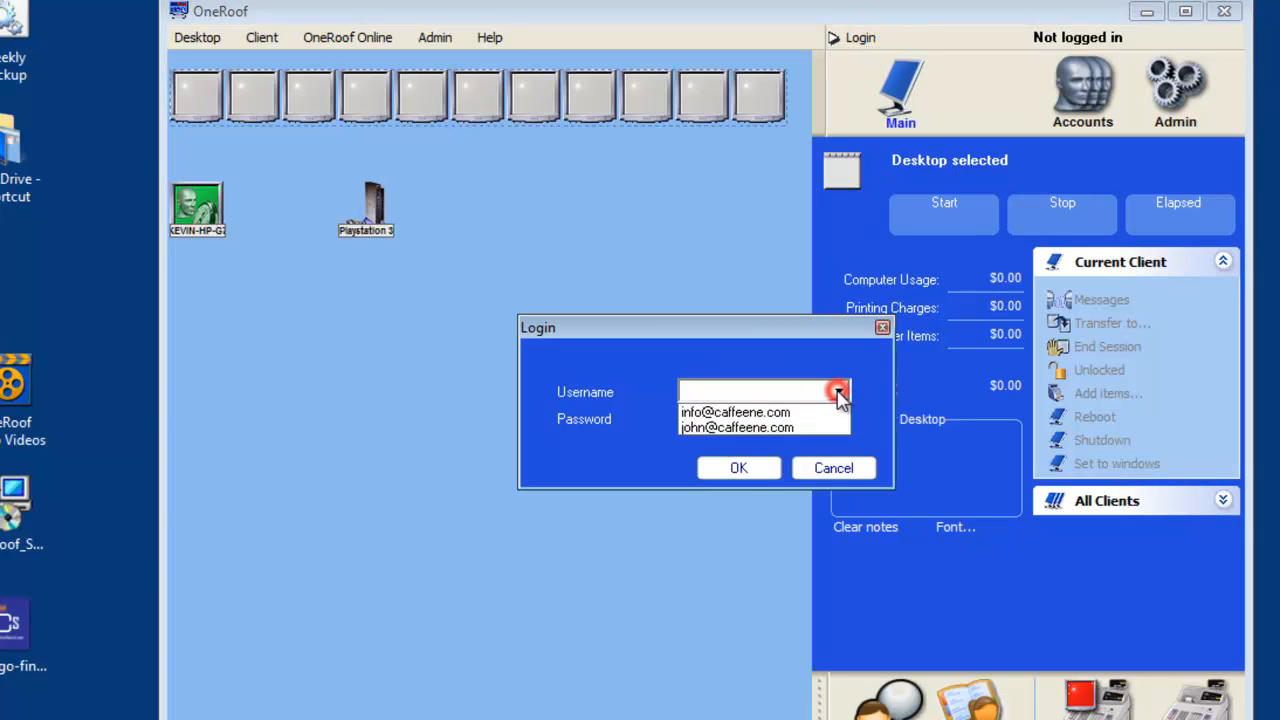
left_click(735, 412)
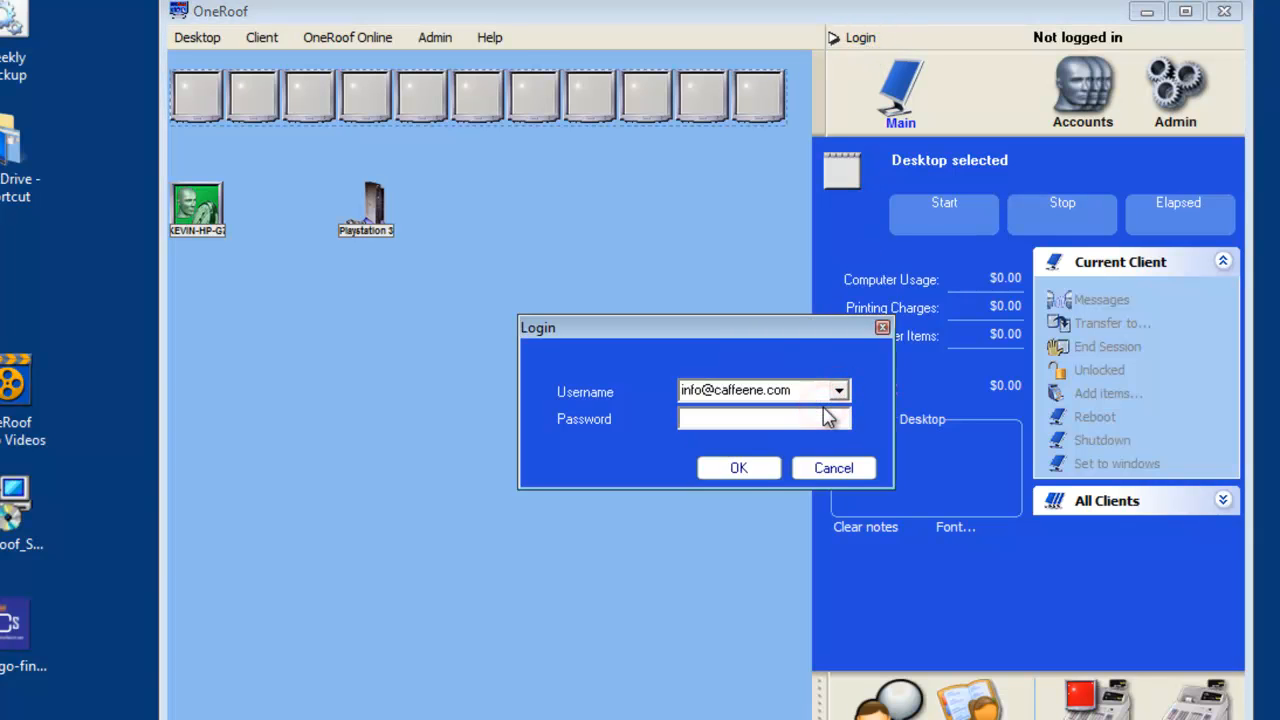
type("ooooo")
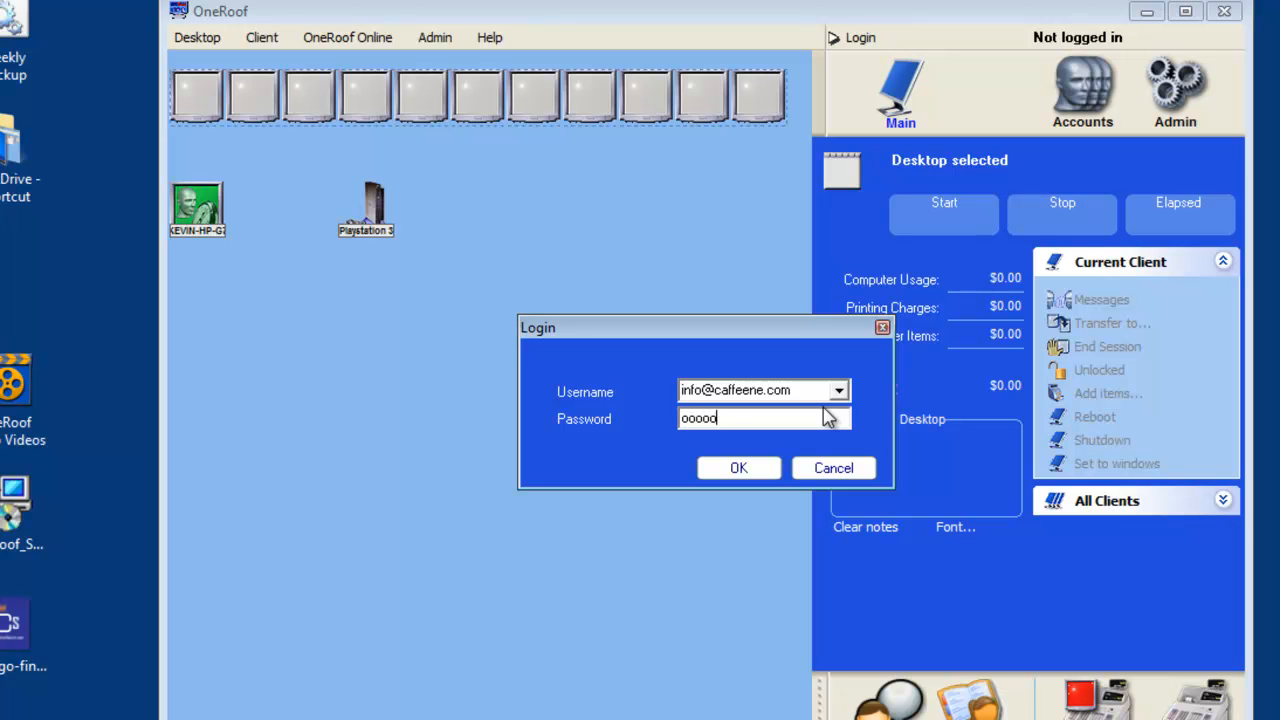
type("ooo")
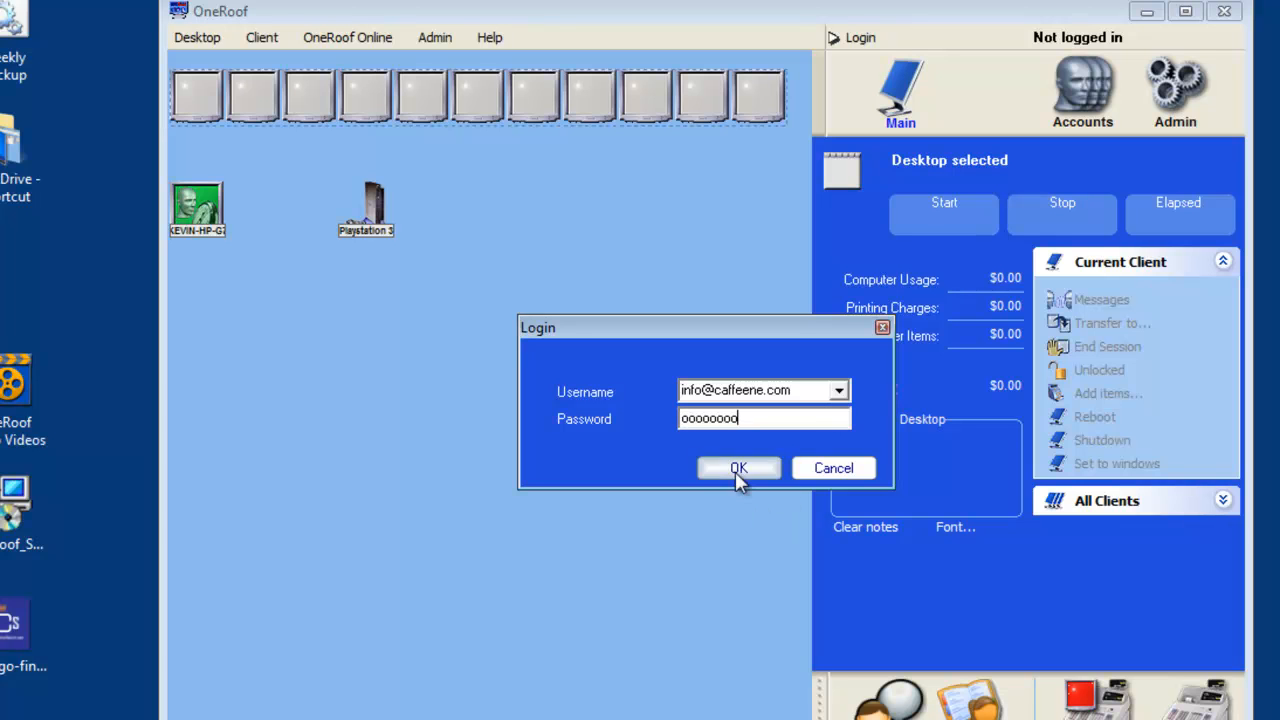
- Confirm the login and open POS items setup from the Admin screen
left_click(738, 468)
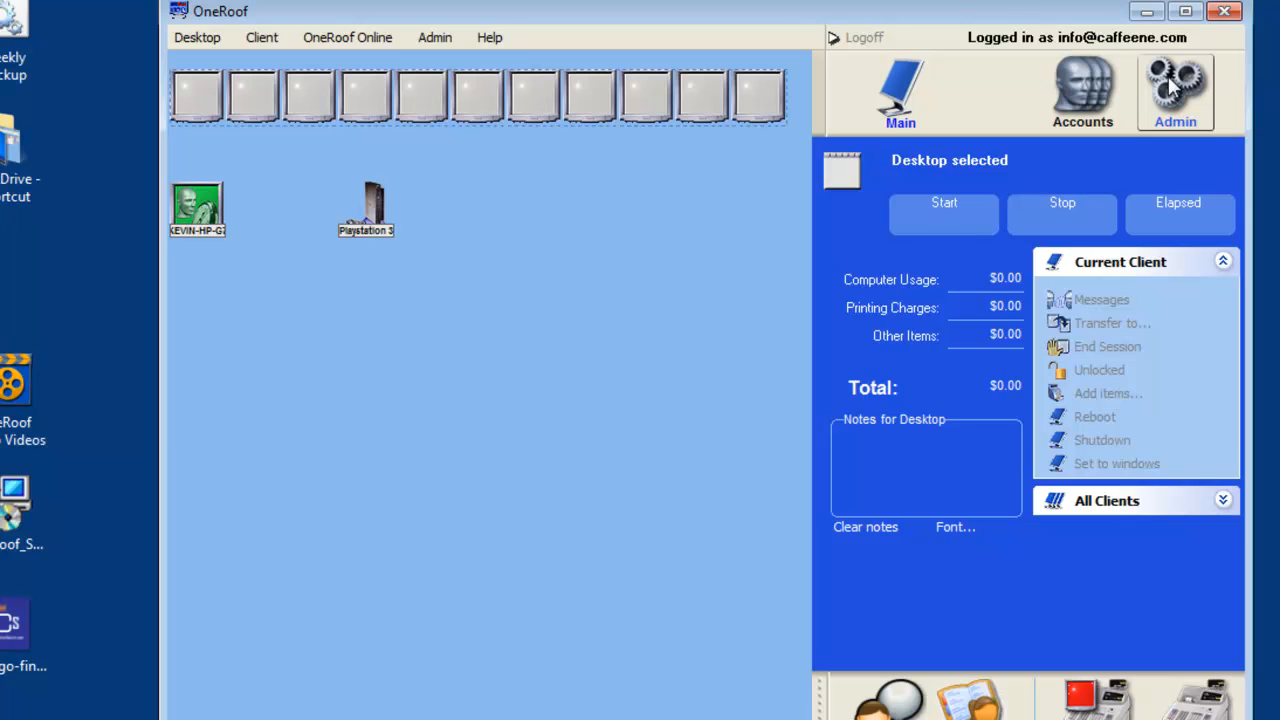
left_click(1176, 90)
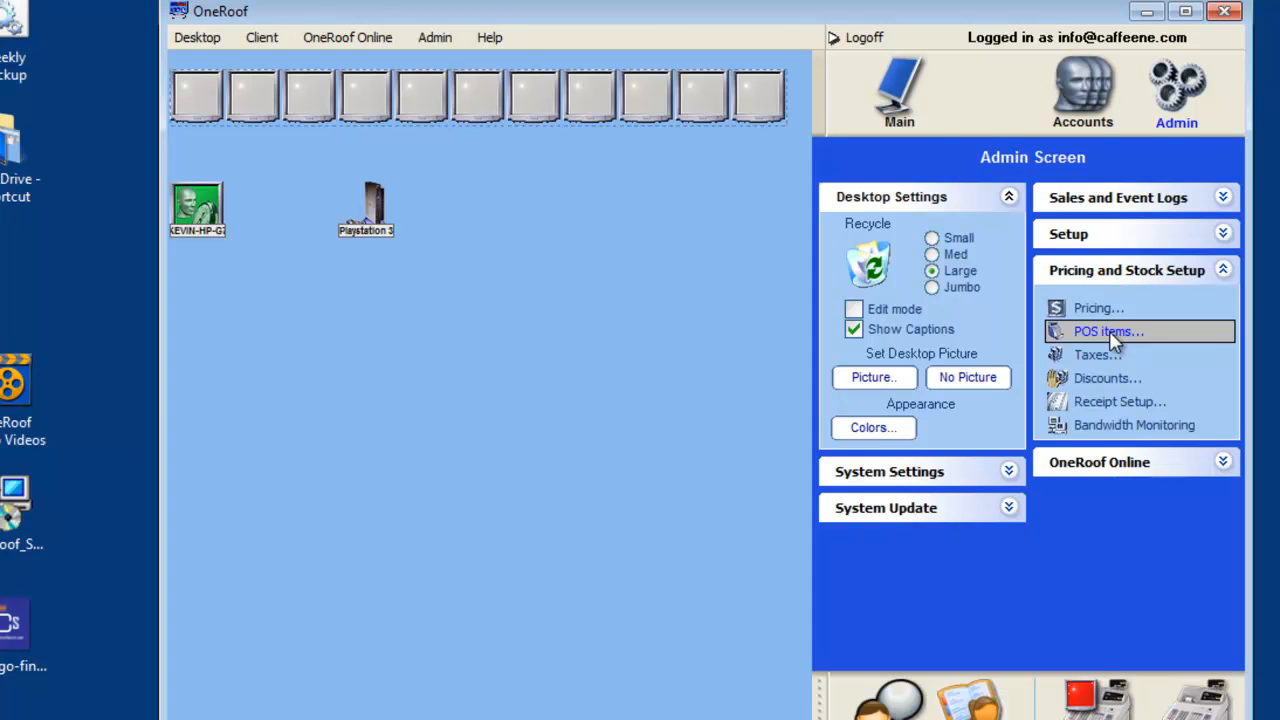
left_click(1107, 331)
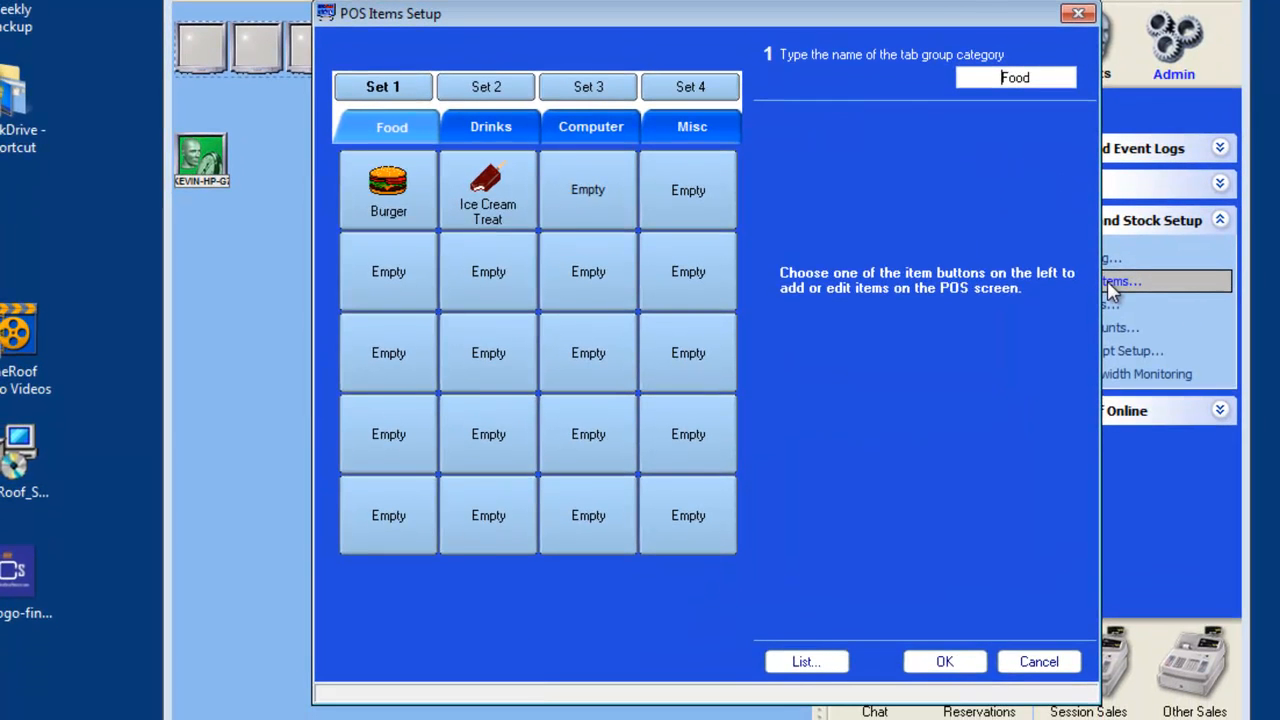
- Name the empty slot after Ice Cream Treat 'Coffee' and give it a cup icon
left_click(588, 190)
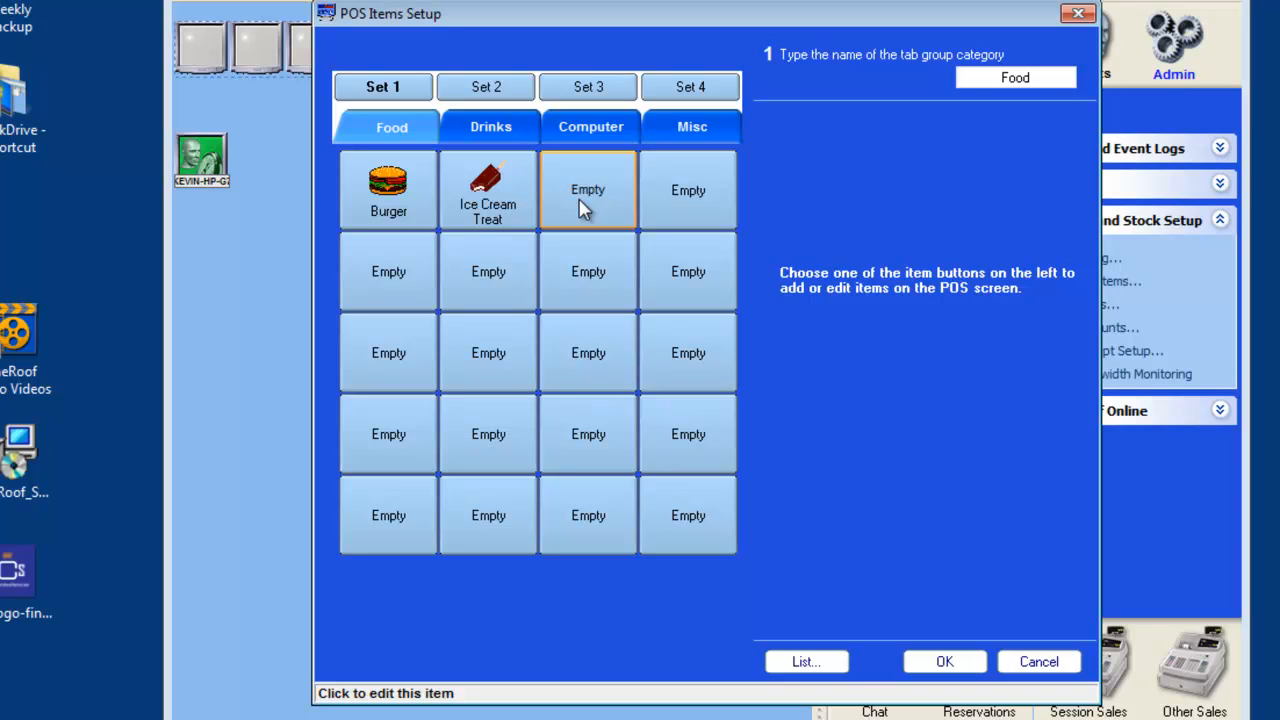
left_click(588, 190)
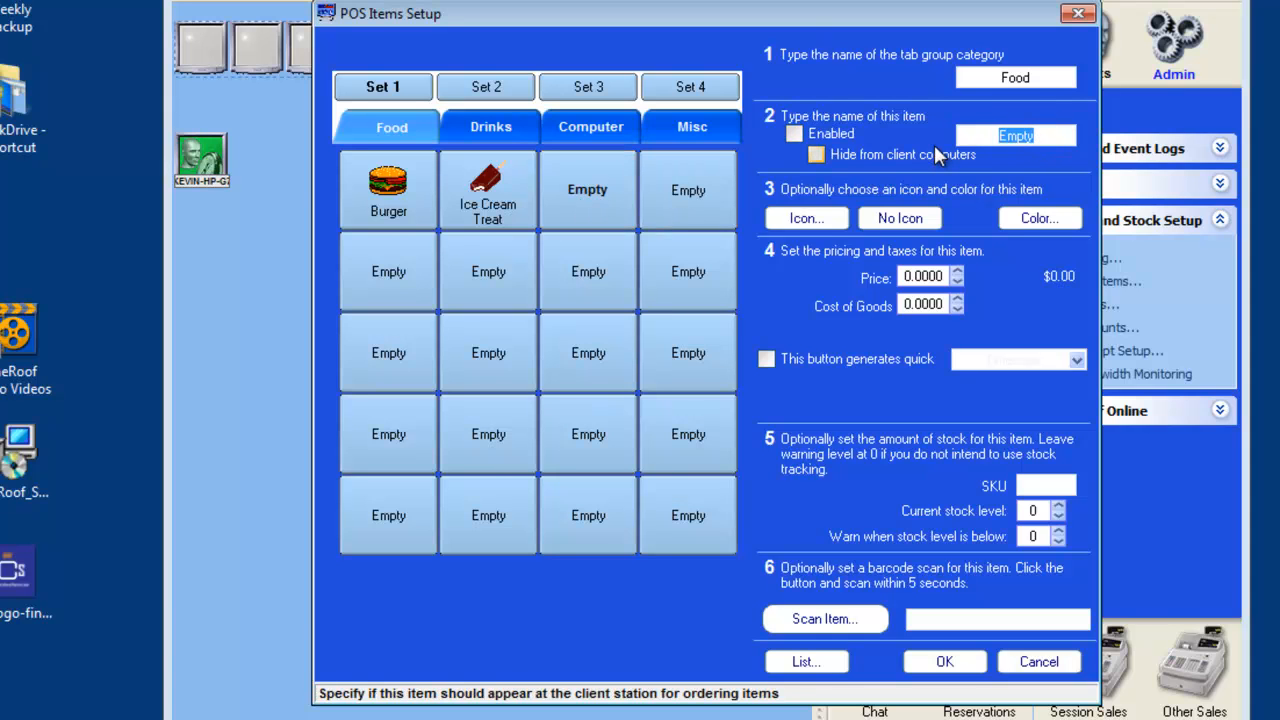
type("Cof")
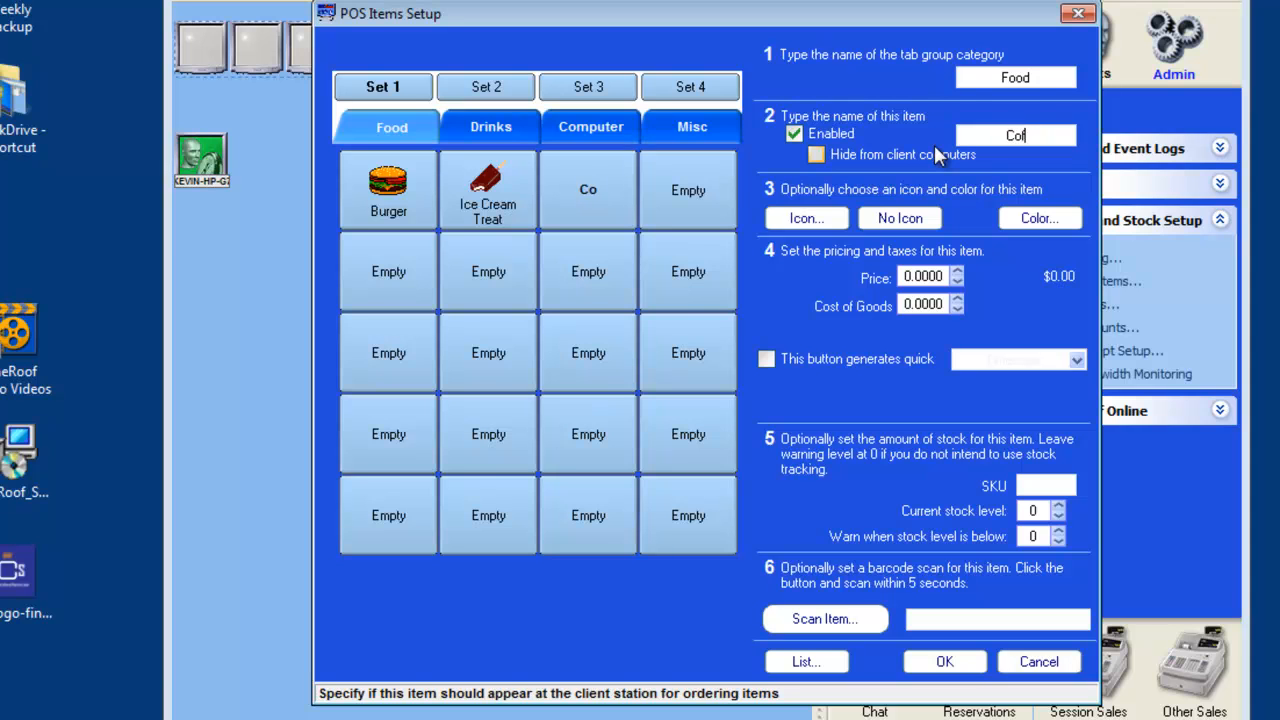
type("fee")
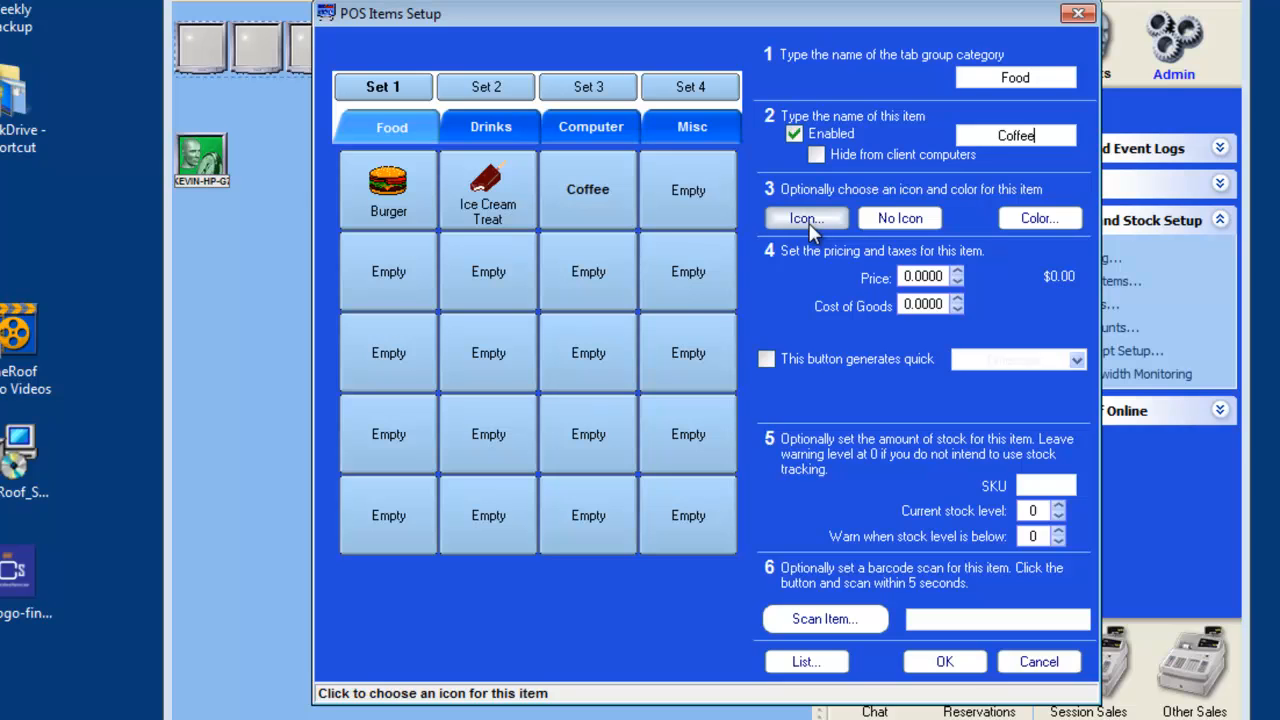
left_click(806, 218)
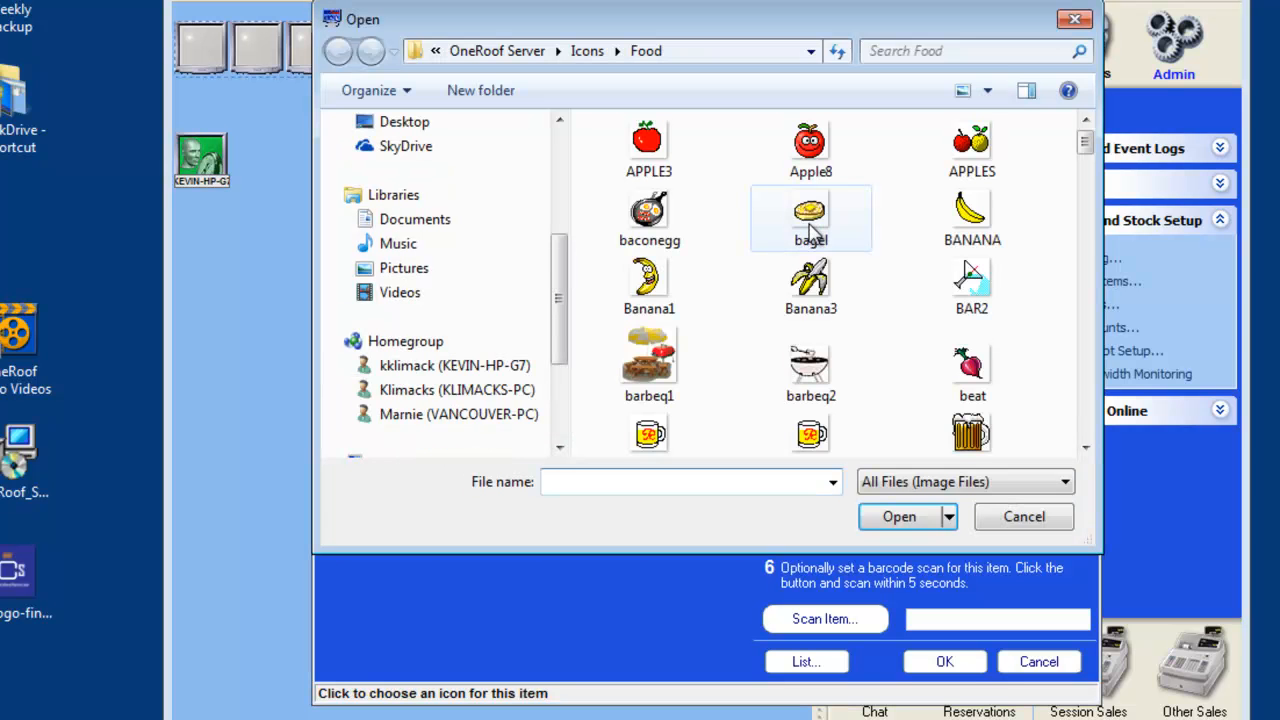
scroll("down", 3)
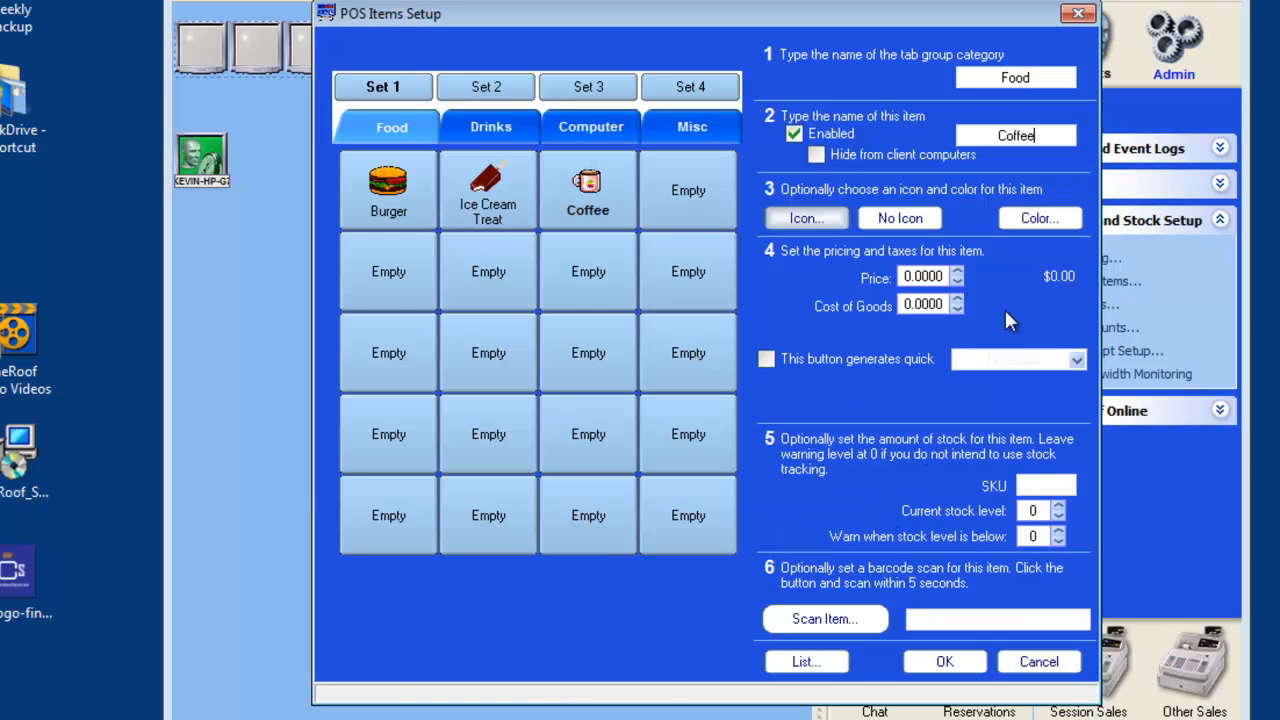
- Give Coffee a $1.00 price and 0.25 cost of goods, then save setup
left_click(1039, 218)
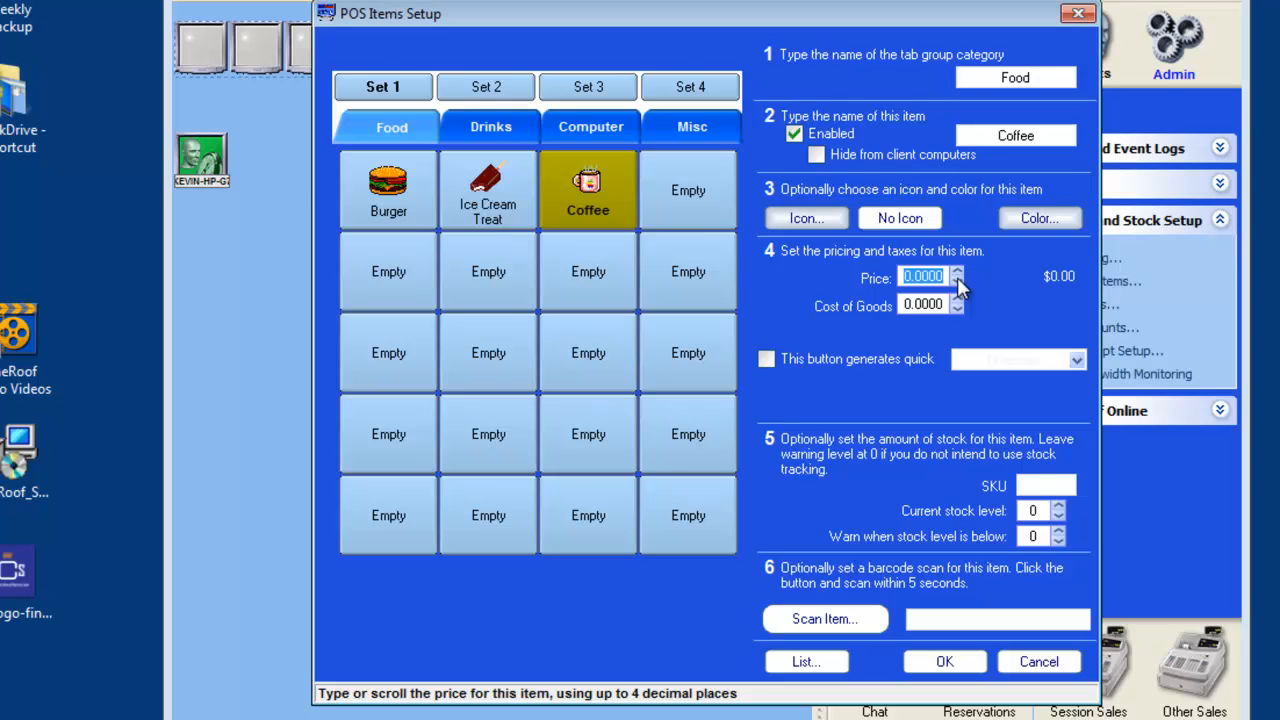
type("1")
left_click(922, 304)
type(".25")
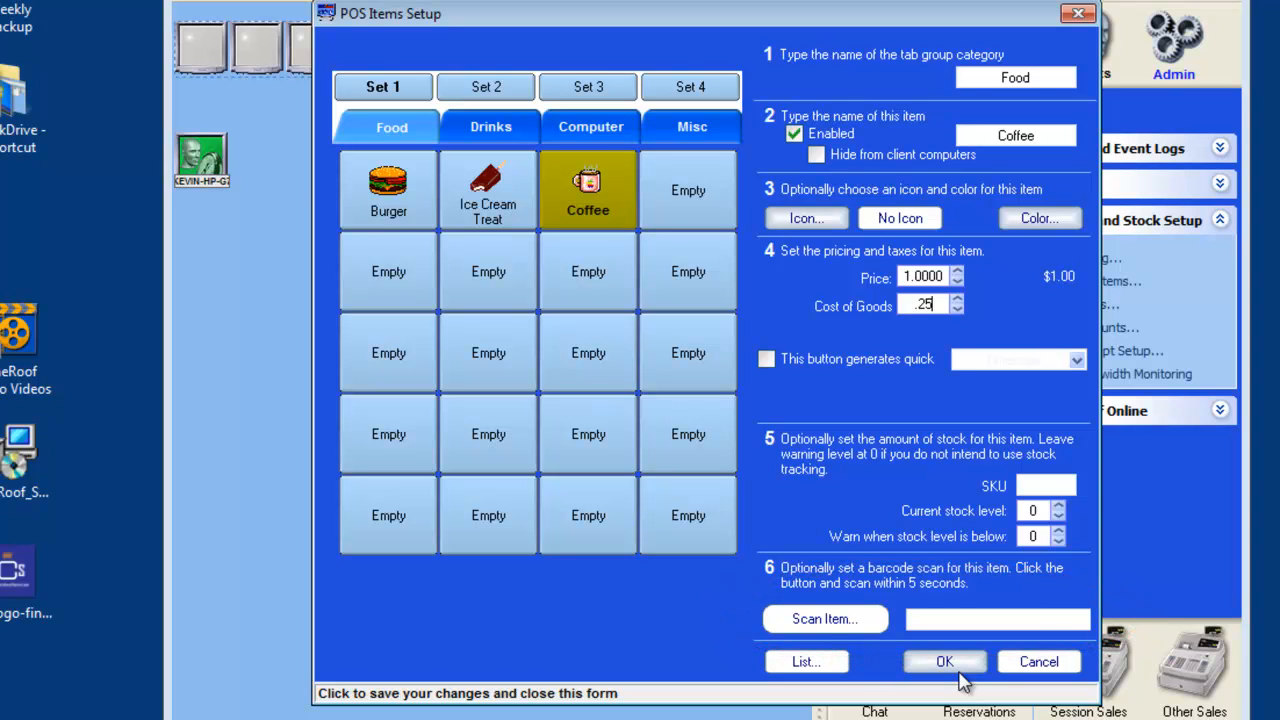
left_click(944, 661)
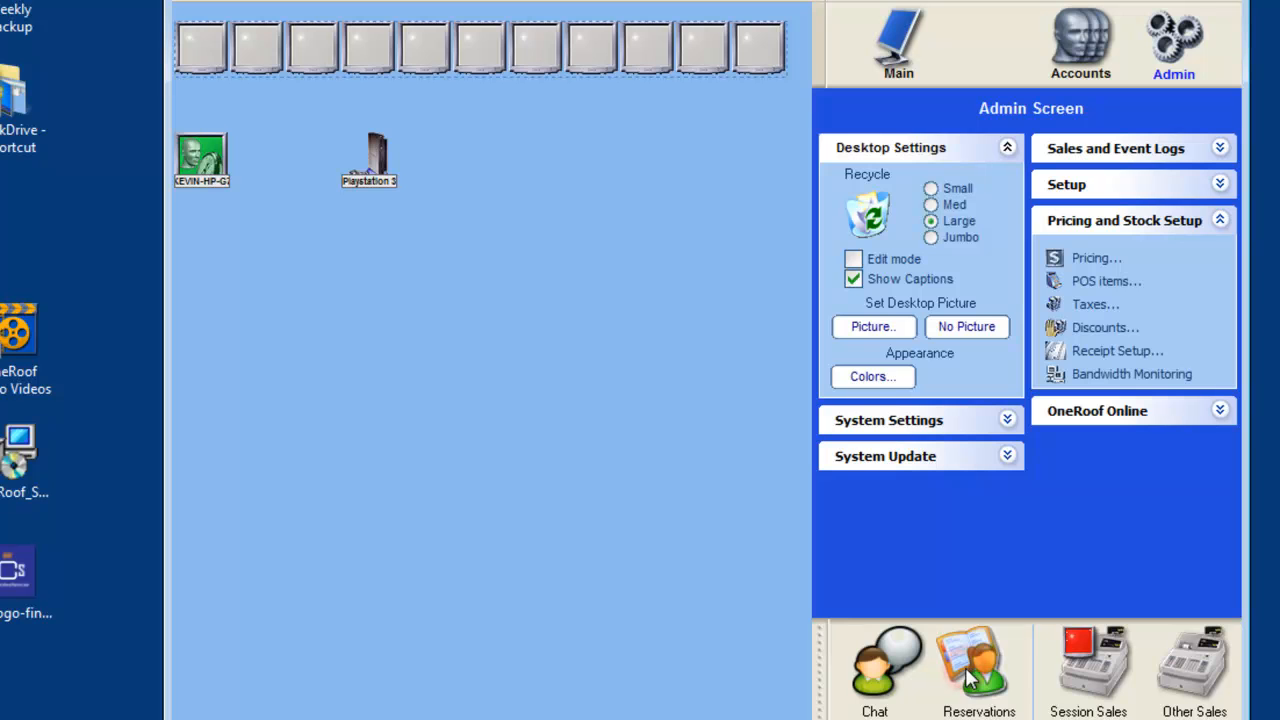
mouse_move(1140, 140)
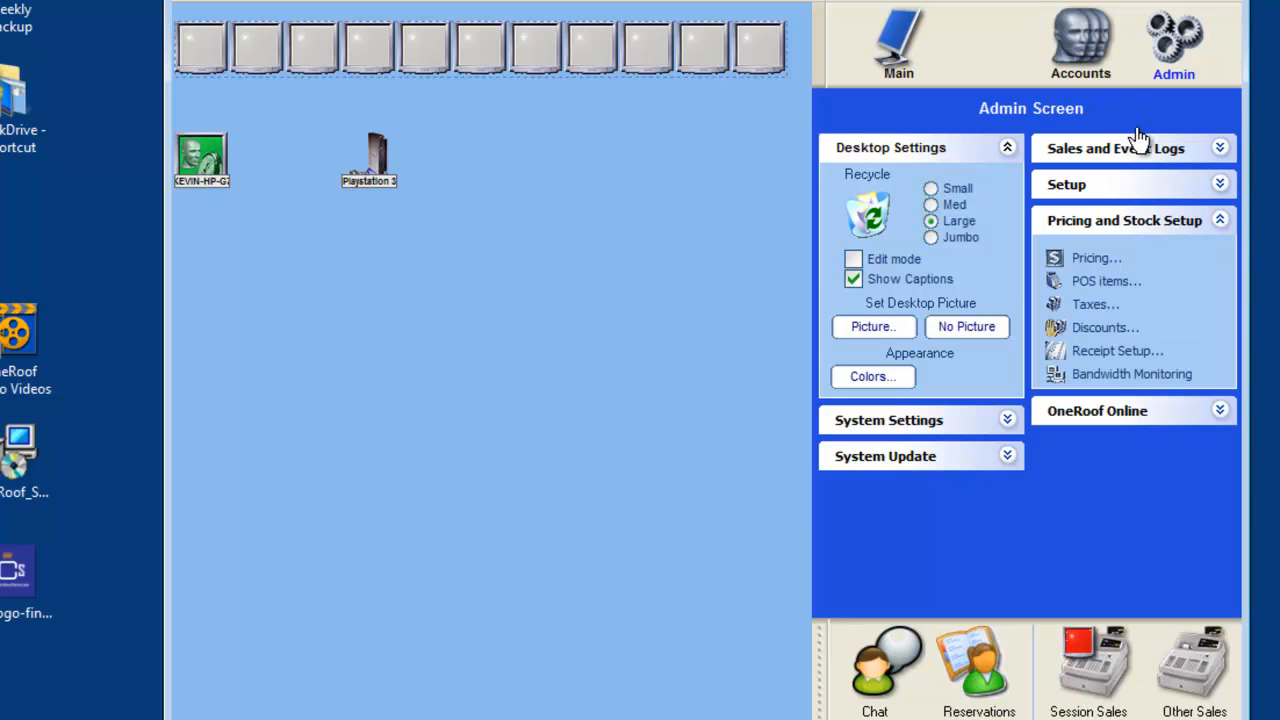